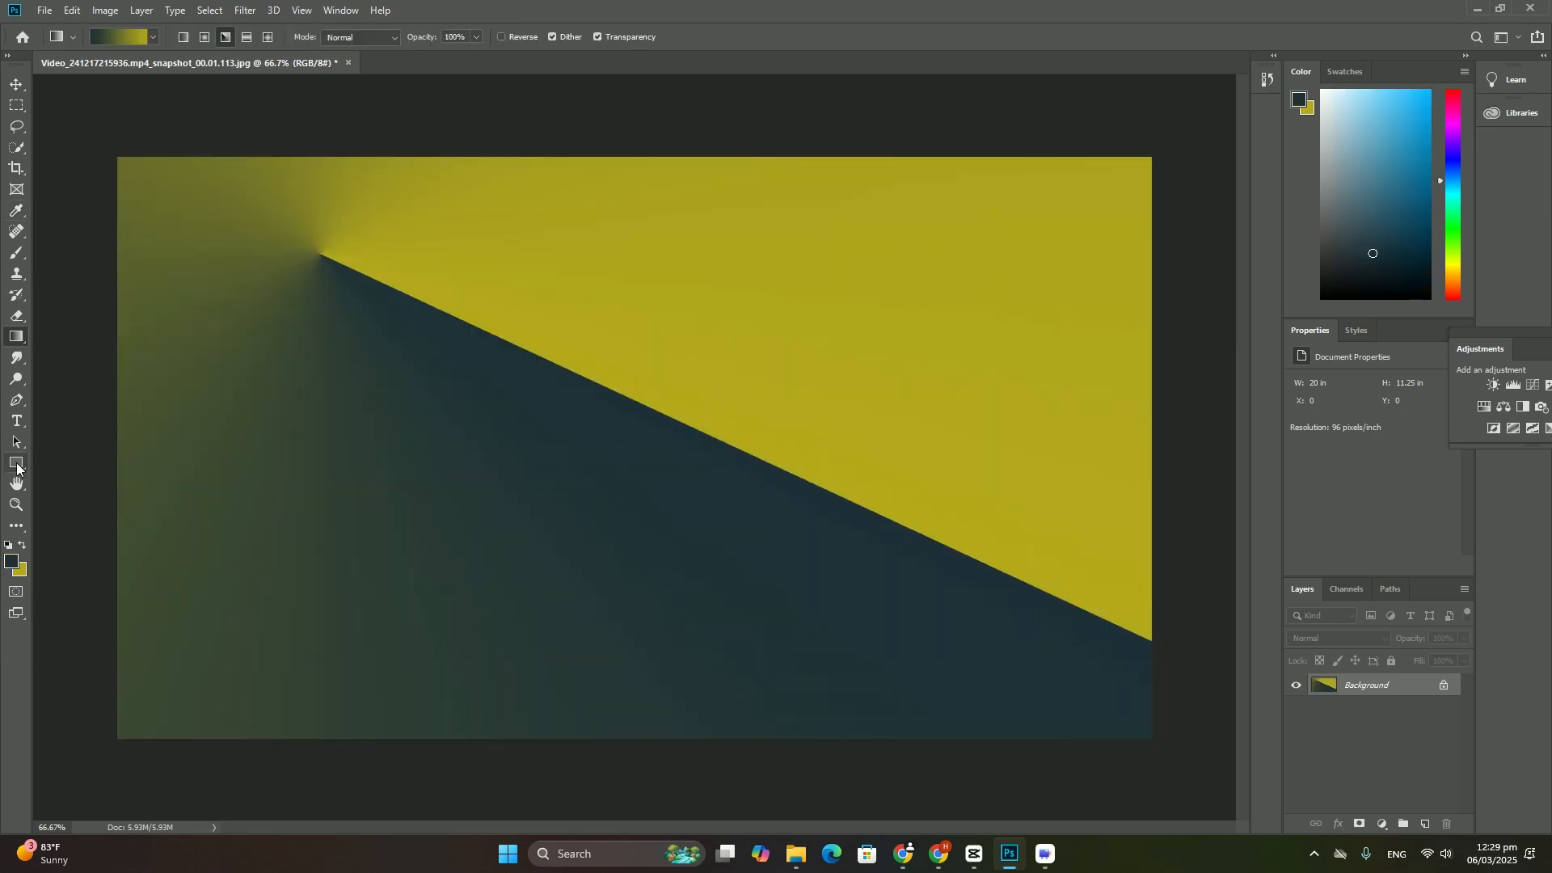
Start drawing a four-pointed star with the Custom Shape tool on the upper-left canvas
{"action": "left_click", "coordinate": [17, 443]}
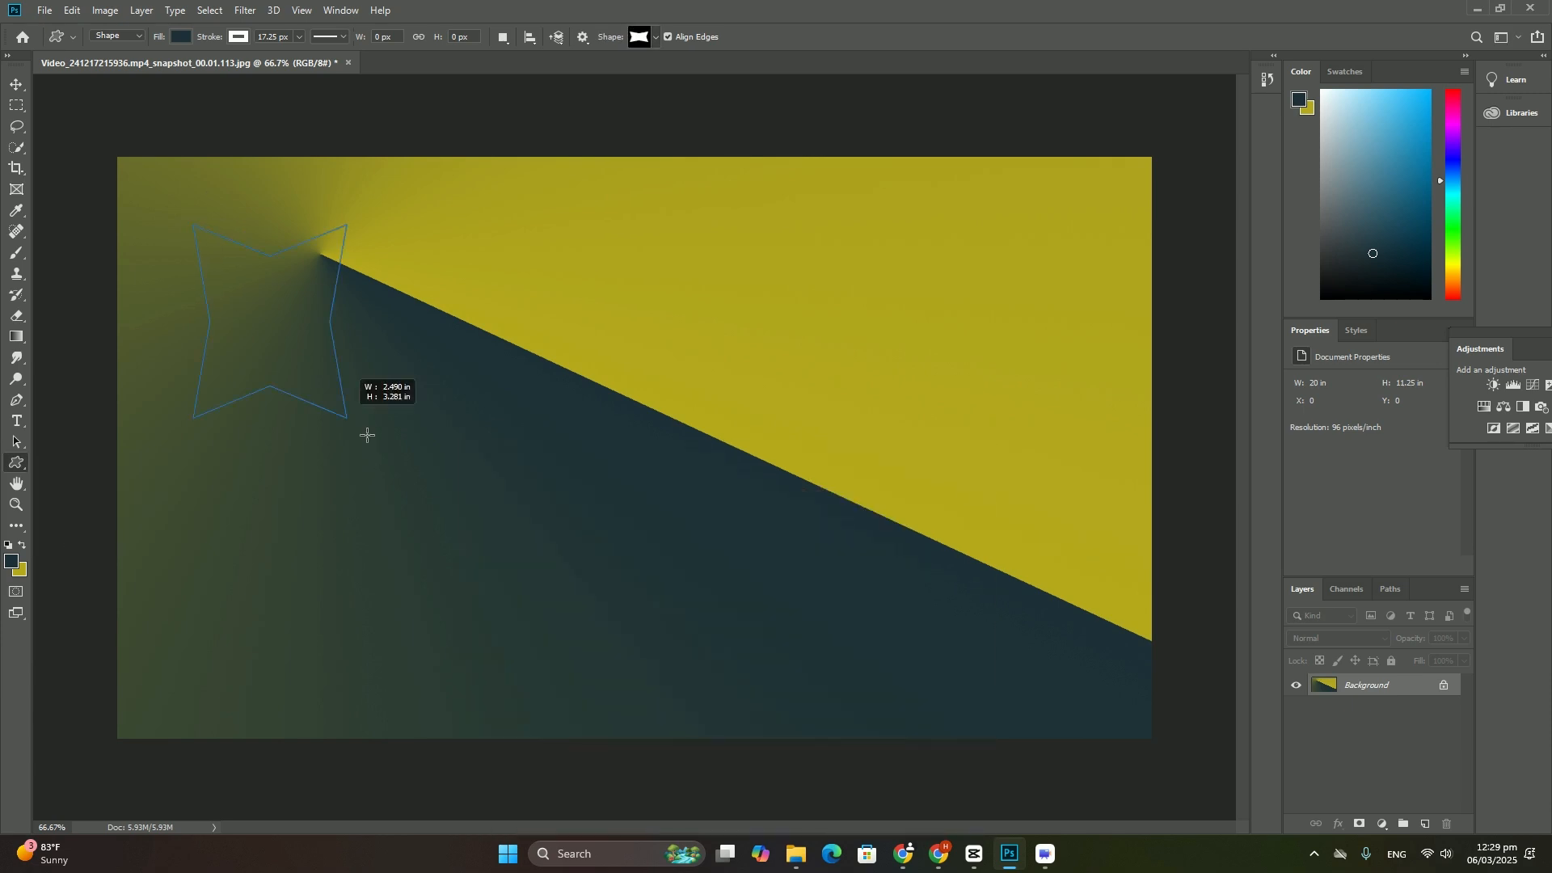
Place the red abstract image via Place Embedded to fill the left white-outlined star
{"action": "left_click", "coordinate": [44, 12]}
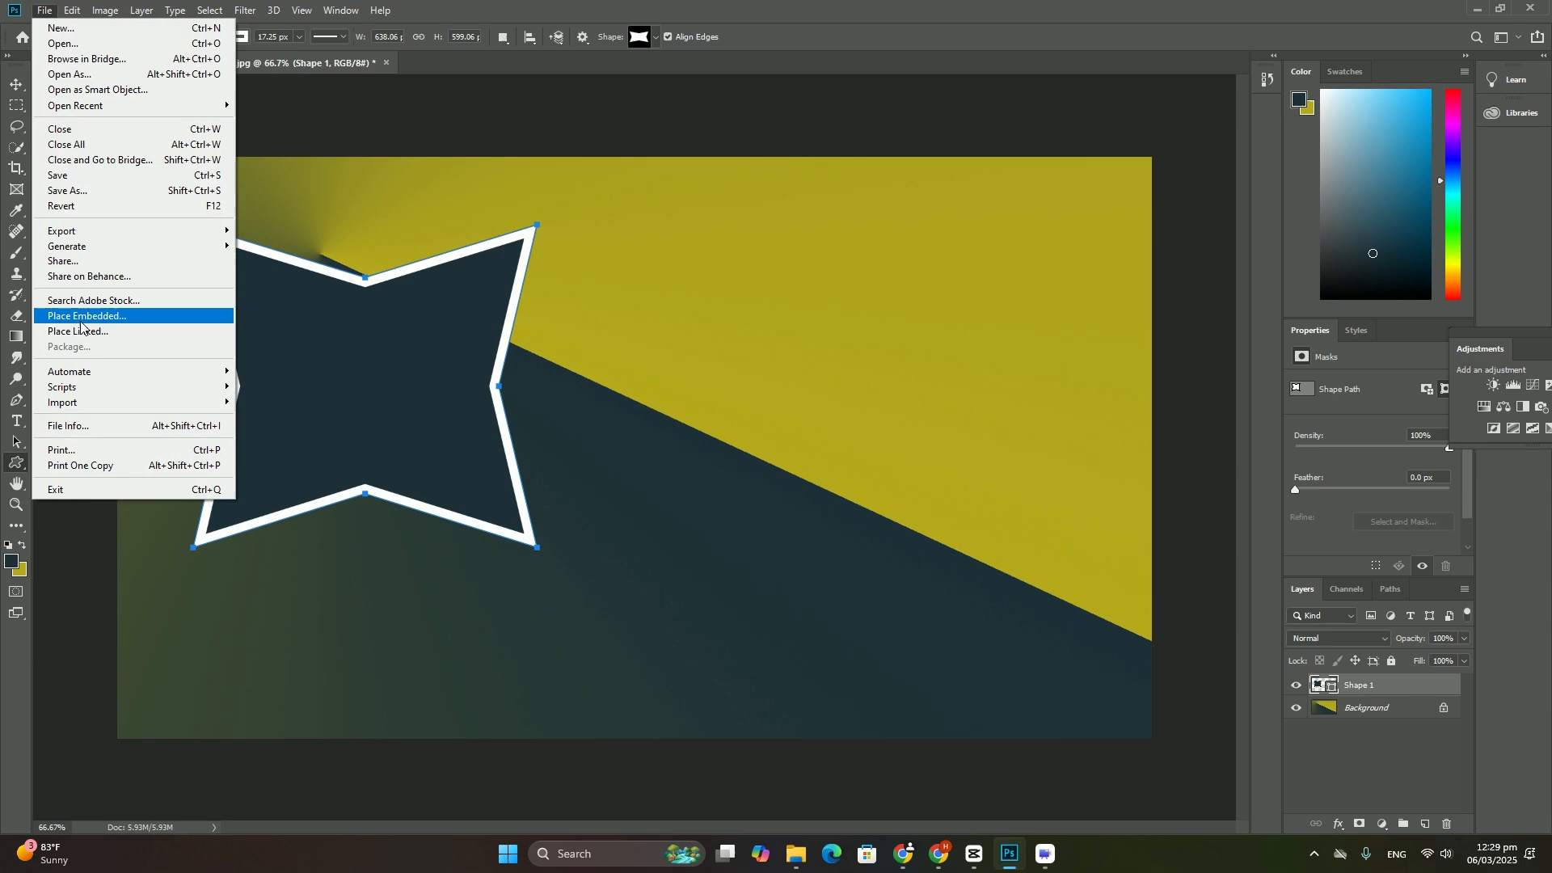
{"action": "left_click", "coordinate": [86, 316]}
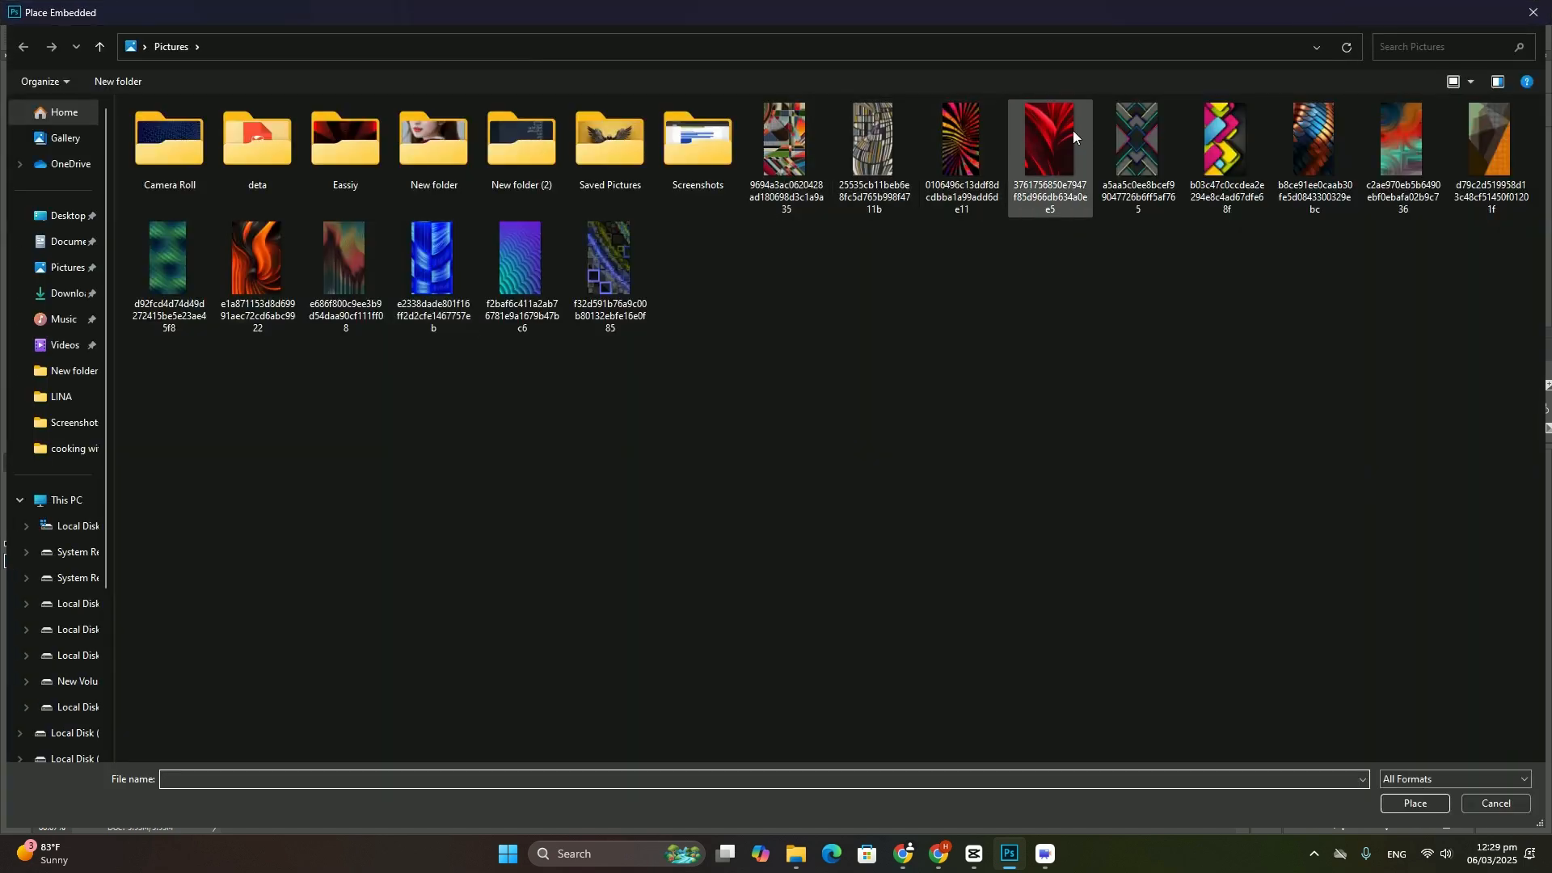
{"action": "left_click", "coordinate": [1413, 820]}
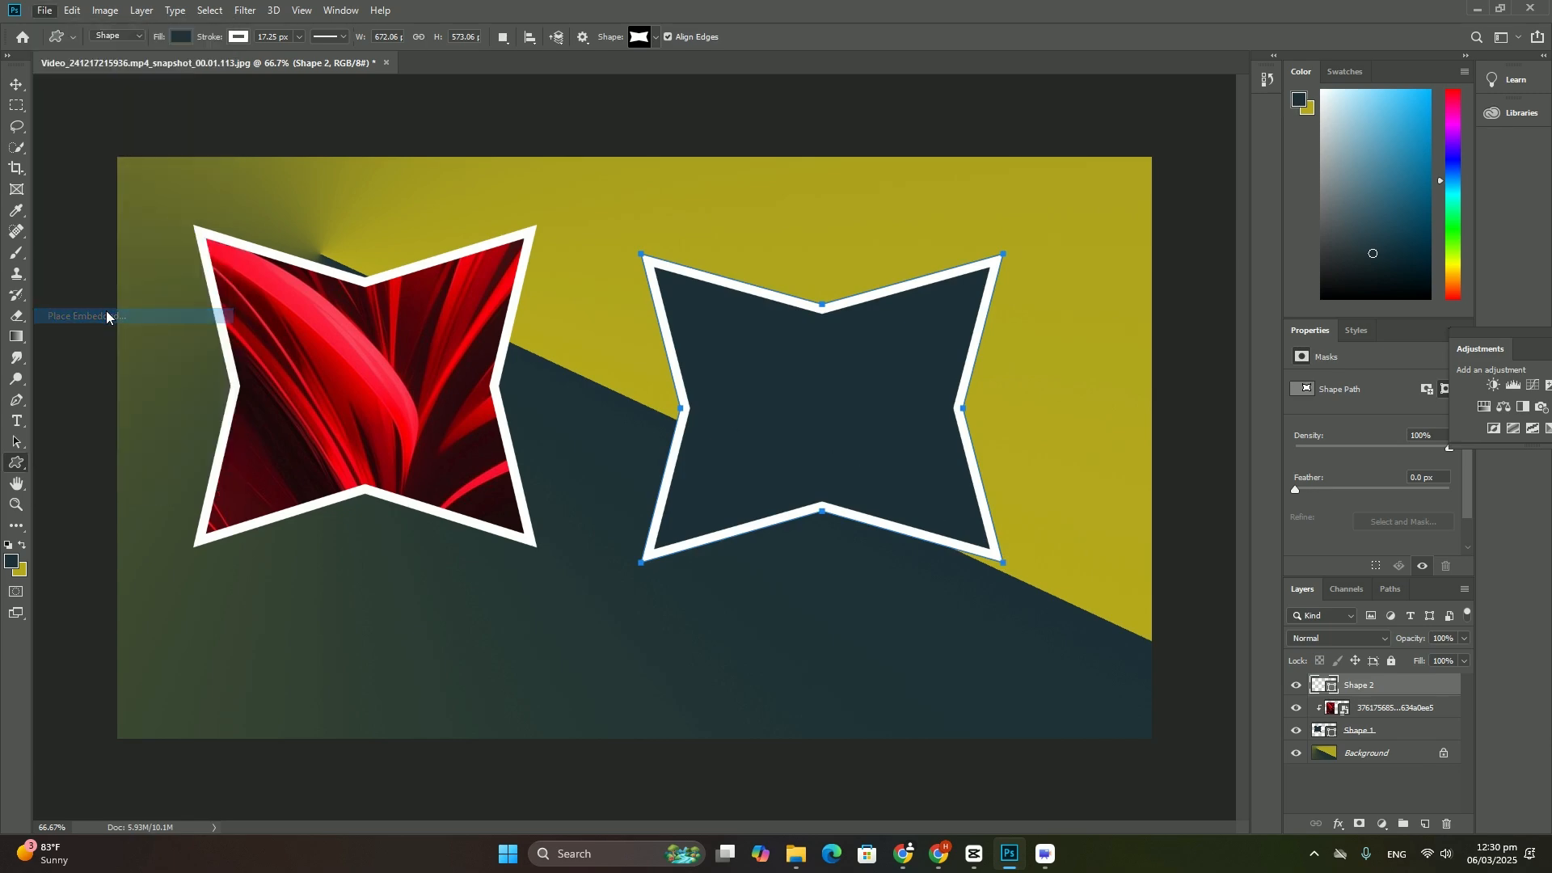
Place the red image again, move it over the right star and clip it with a clipping mask
{"action": "left_click", "coordinate": [84, 316]}
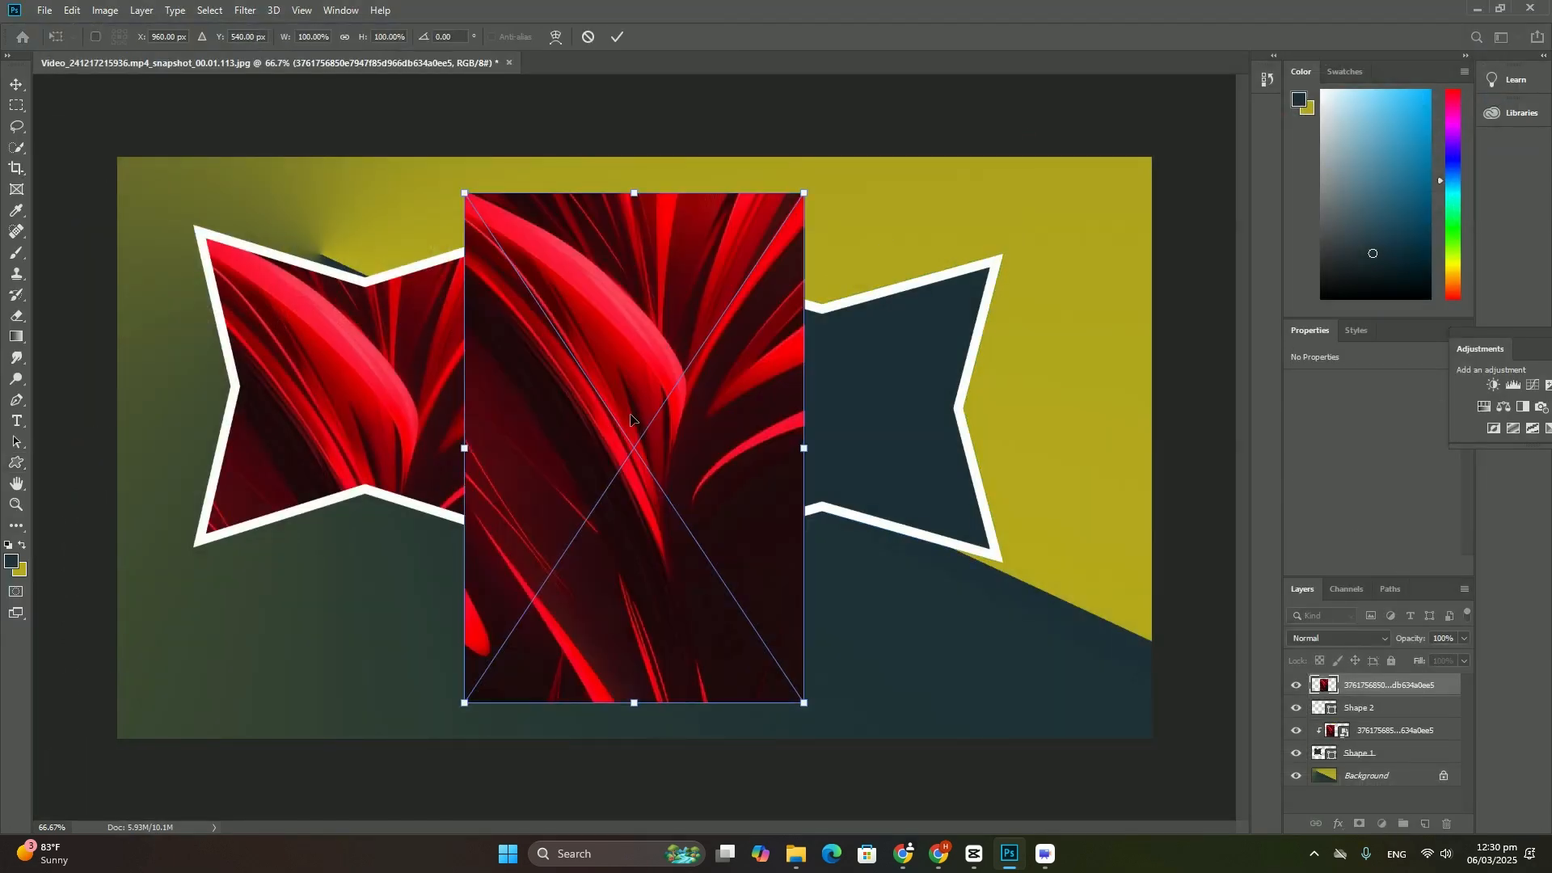
{"action": "left_click_drag", "start_coordinate": [634, 448], "coordinate": [820, 376]}
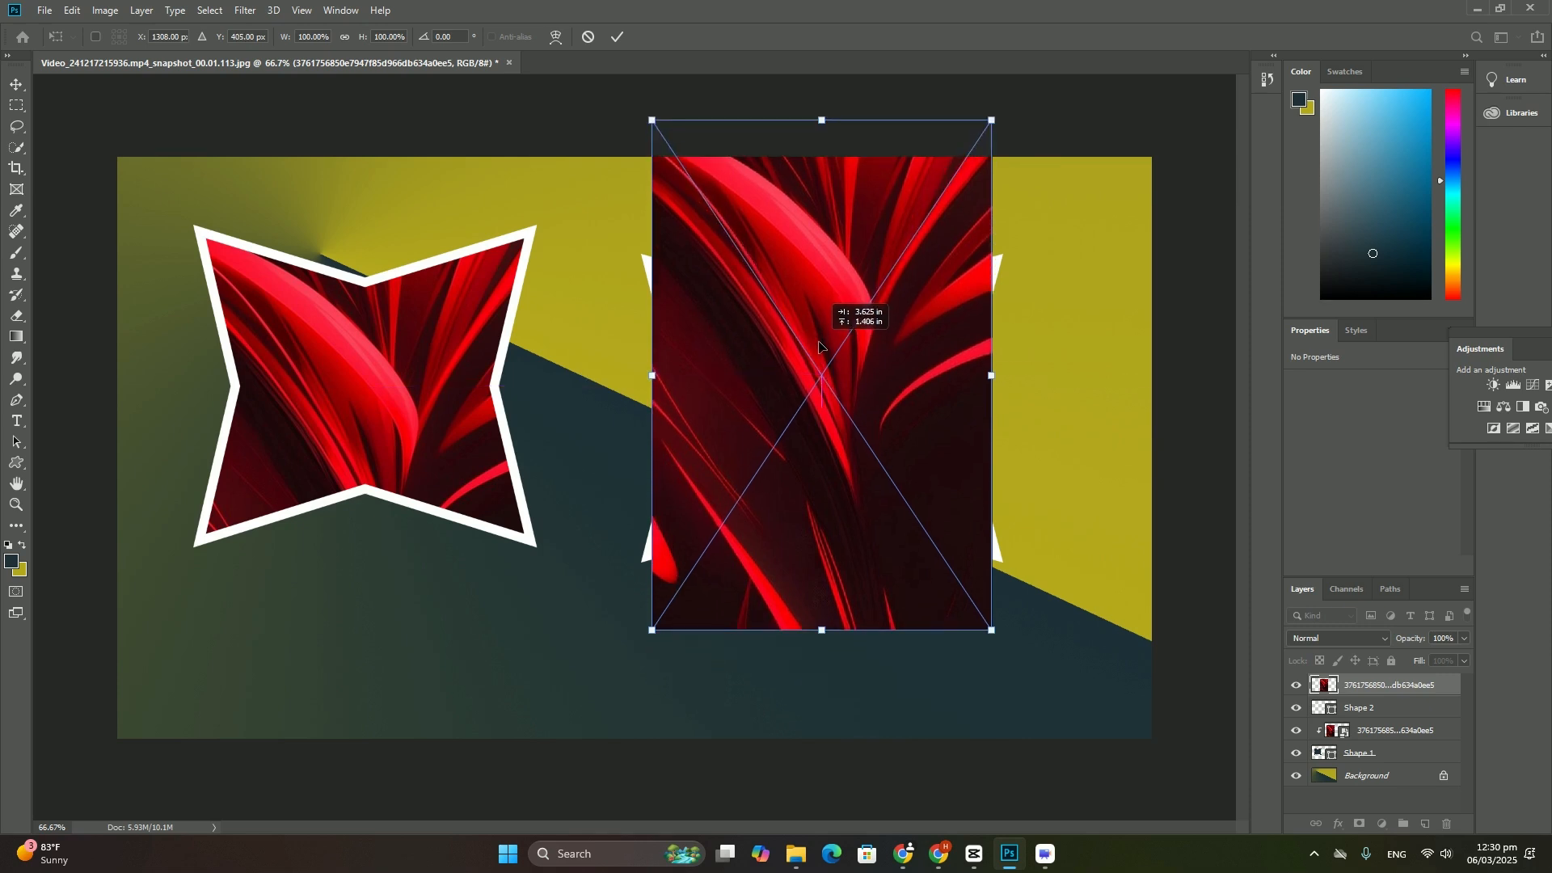
{"action": "right_click", "coordinate": [1386, 684]}
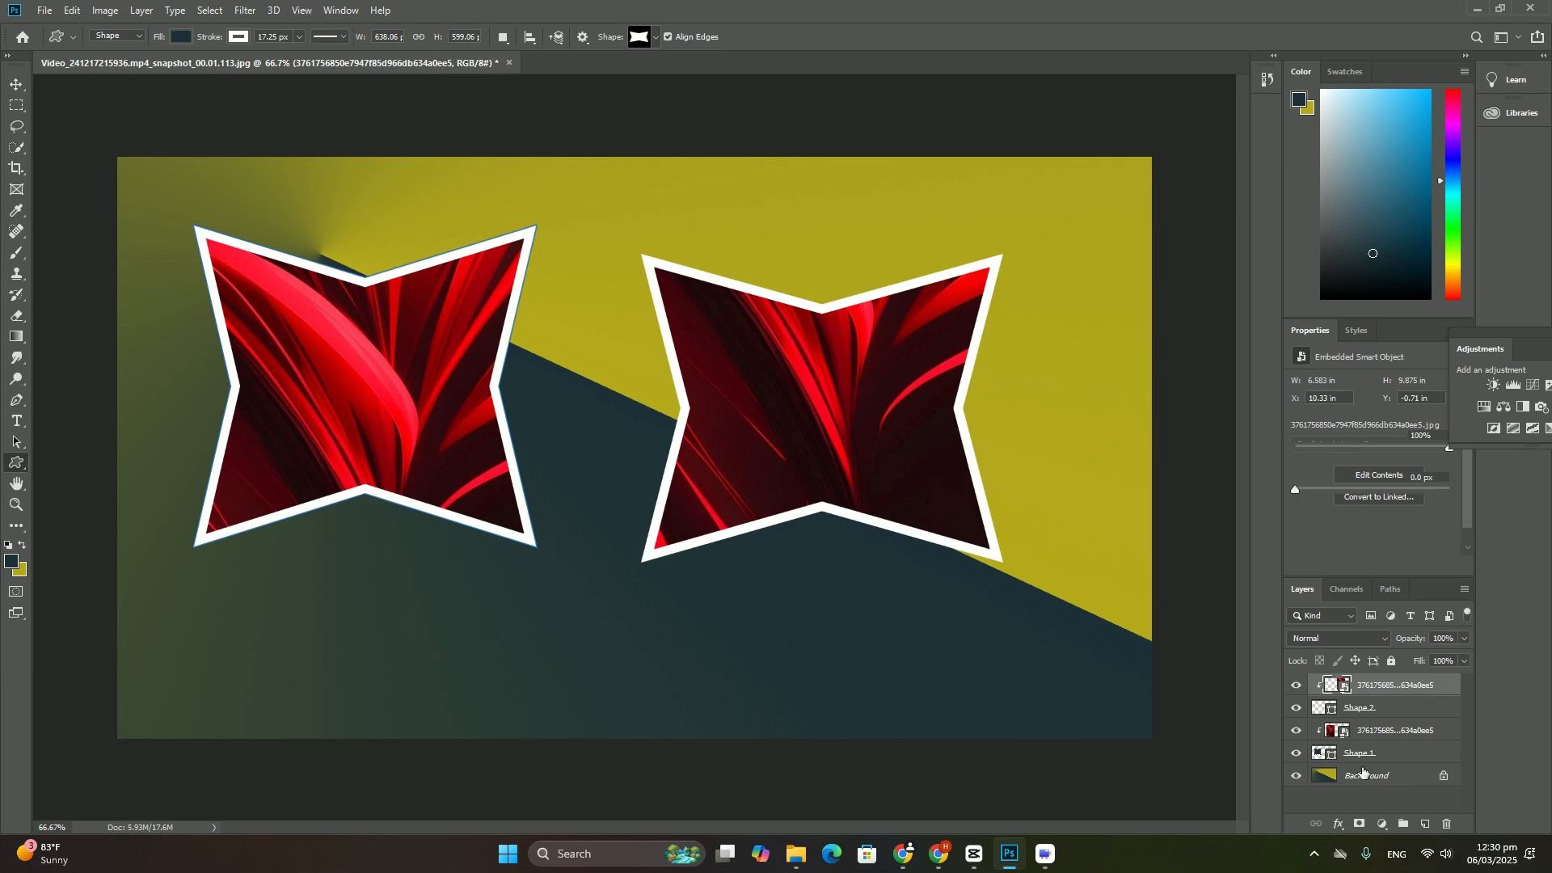
On the Background layer, draw a canvas-wide star with the striped bevelled style and another across the middle
{"action": "left_click", "coordinate": [1367, 775]}
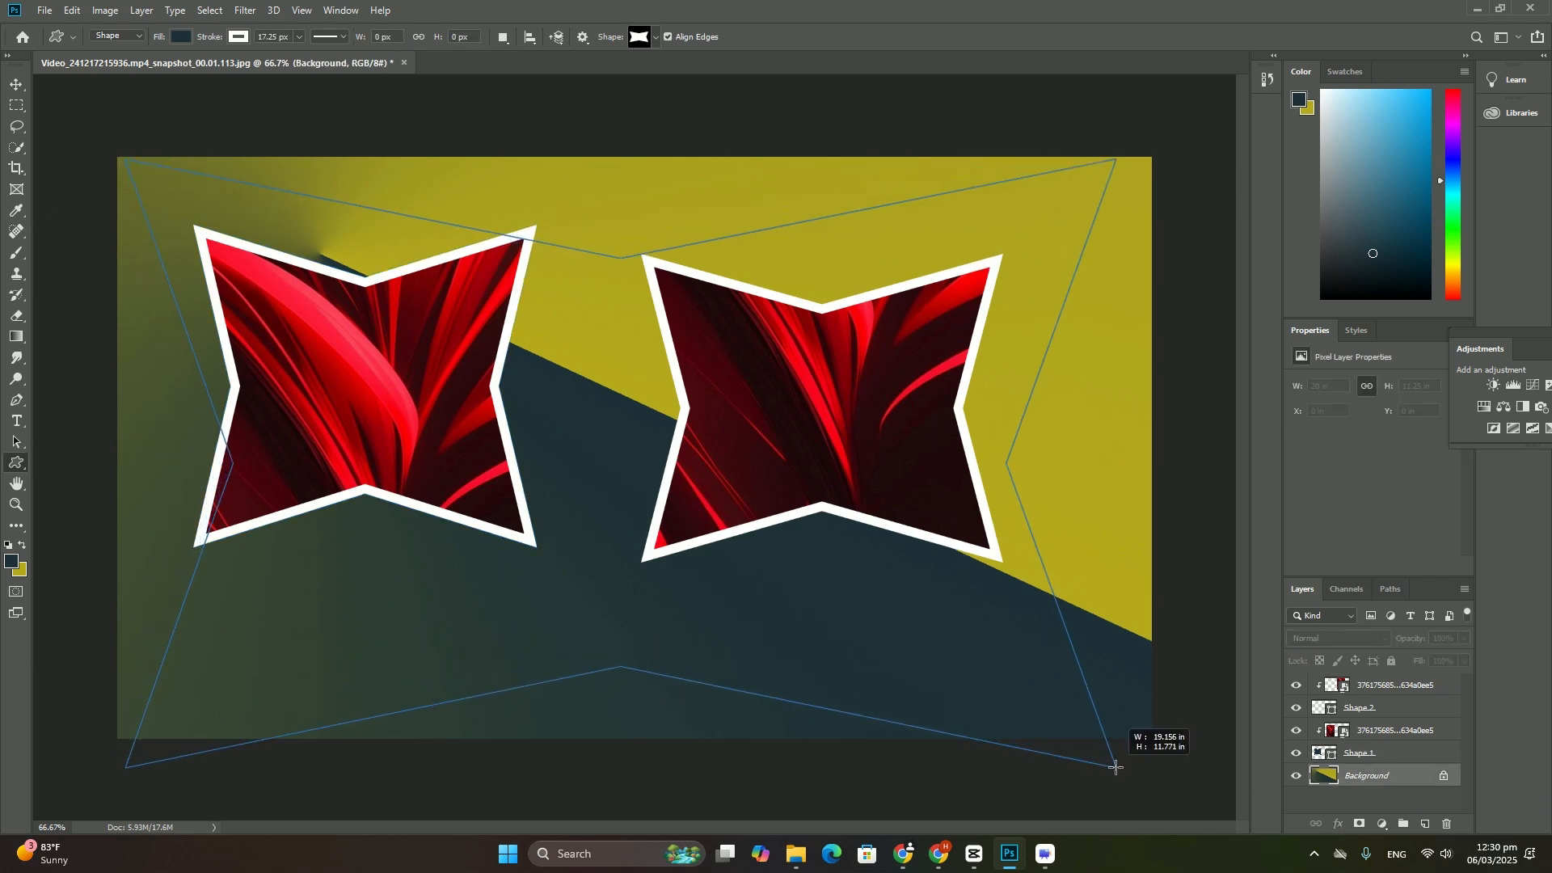
{"action": "left_click_drag", "start_coordinate": [1116, 770], "coordinate": [1139, 735]}
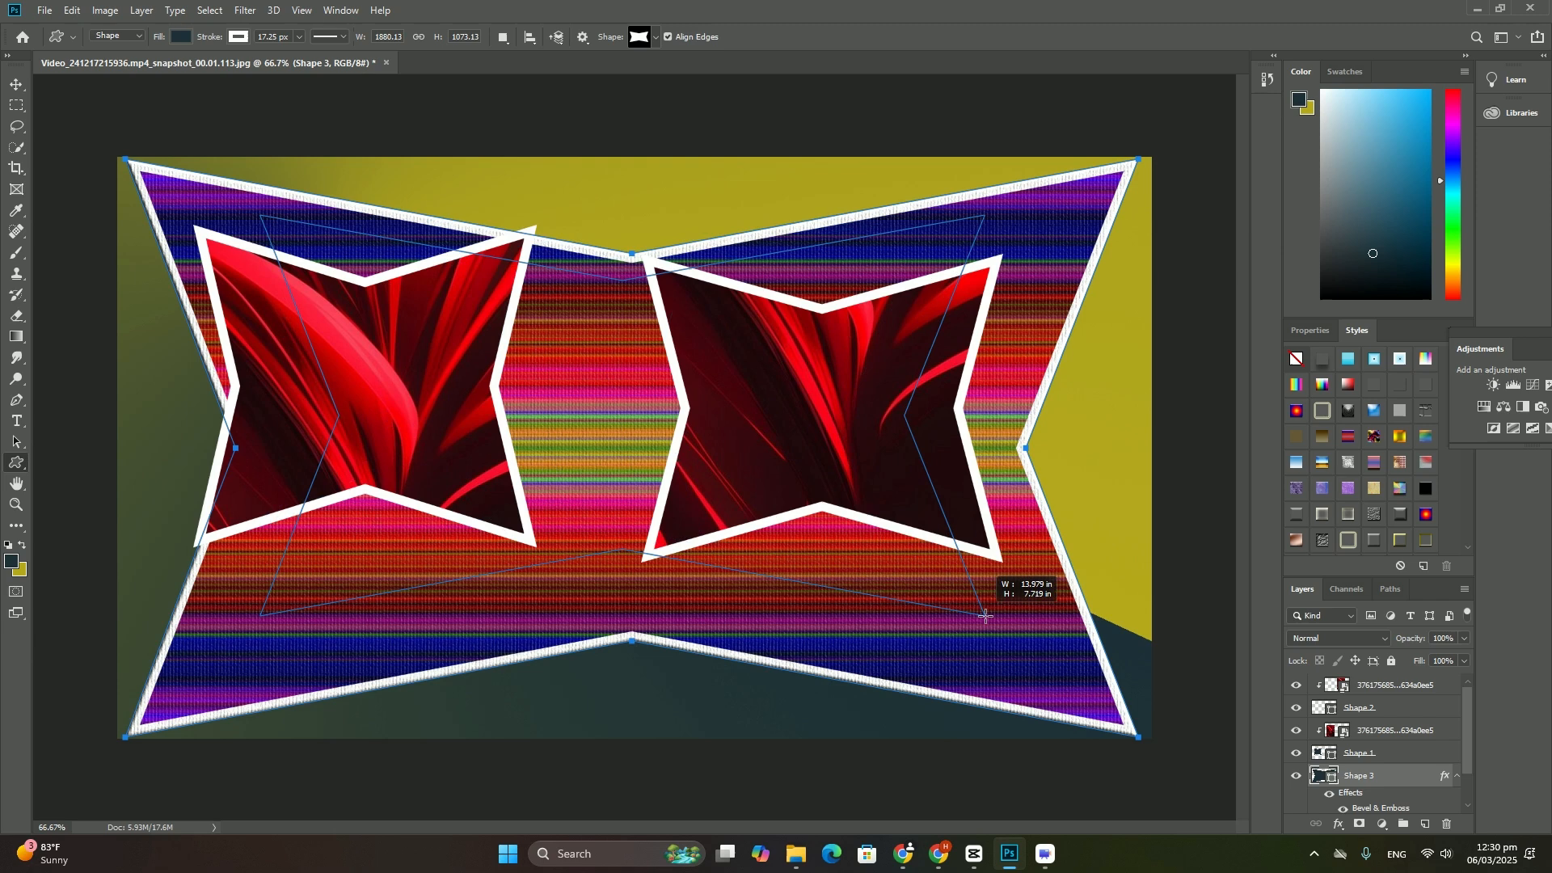
{"action": "left_click_drag", "start_coordinate": [986, 614], "coordinate": [1017, 689]}
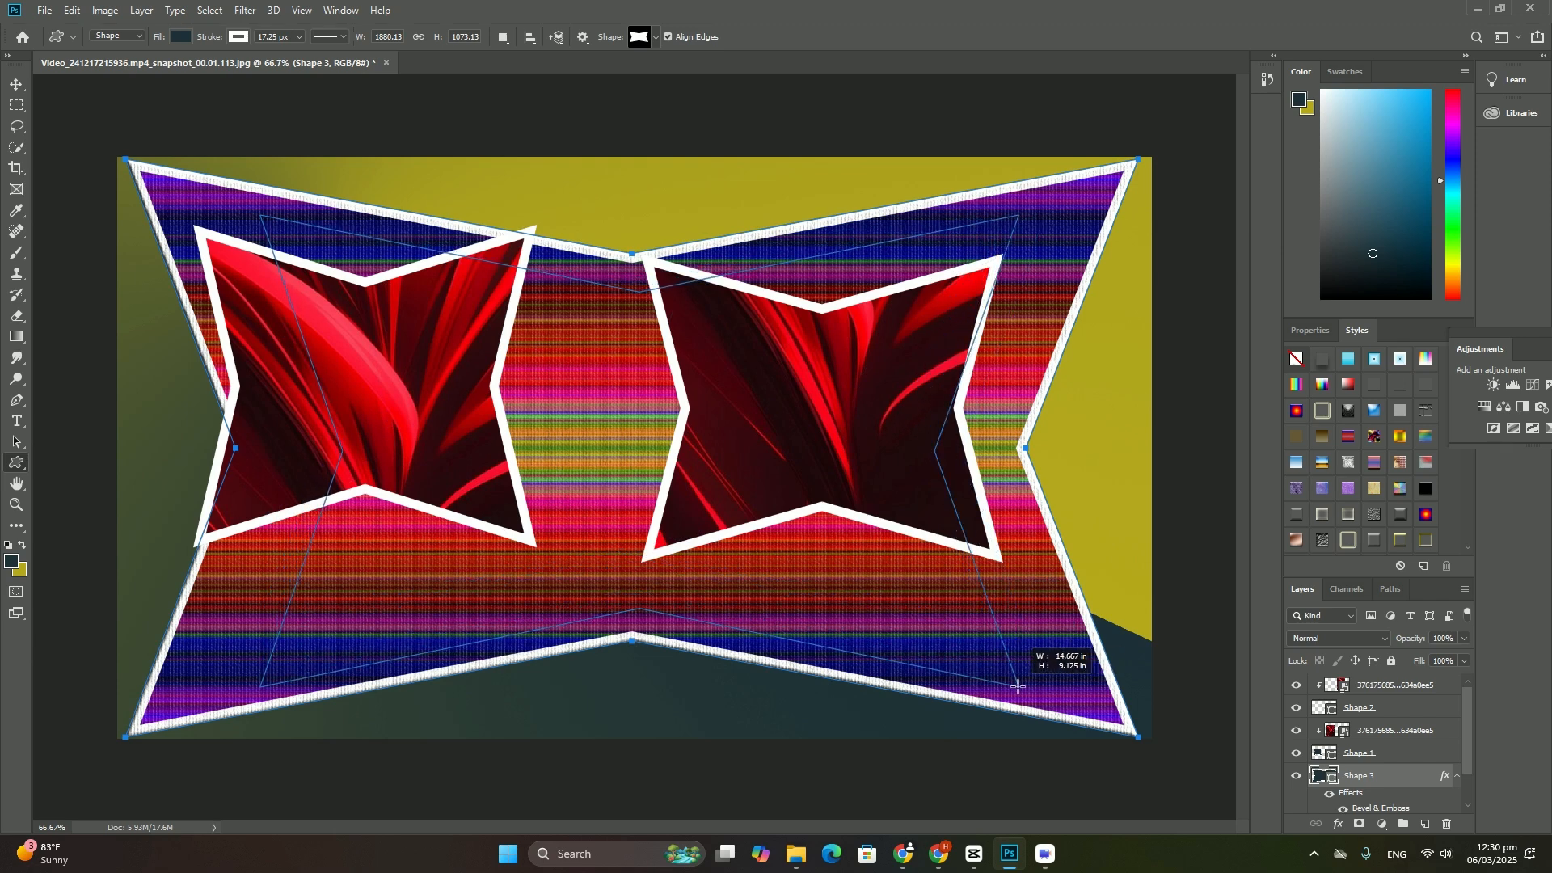